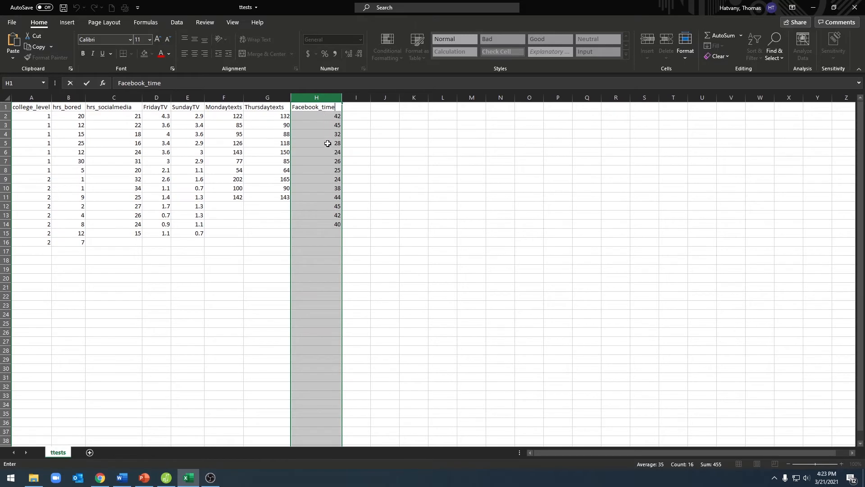
{"action": "mouse_move", "coordinate": [335, 231]}
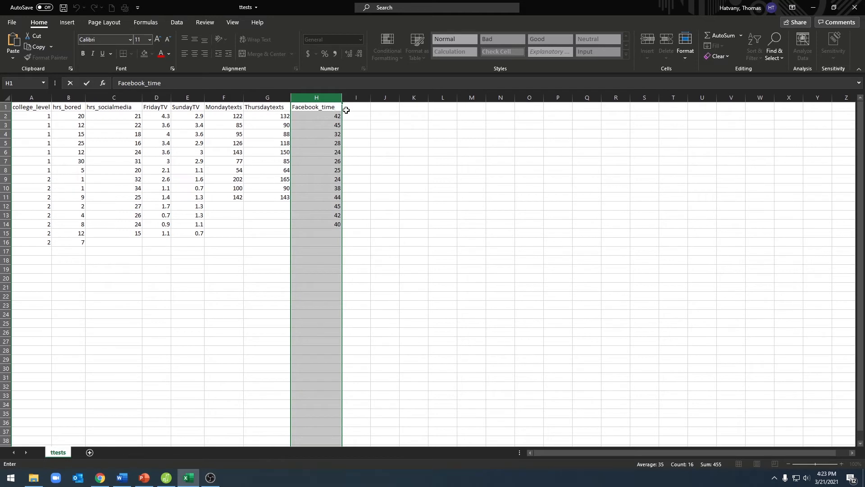
Switch from Excel to JASP, where the ttests data with Facebook_time is loaded
{"action": "left_click", "coordinate": [166, 478]}
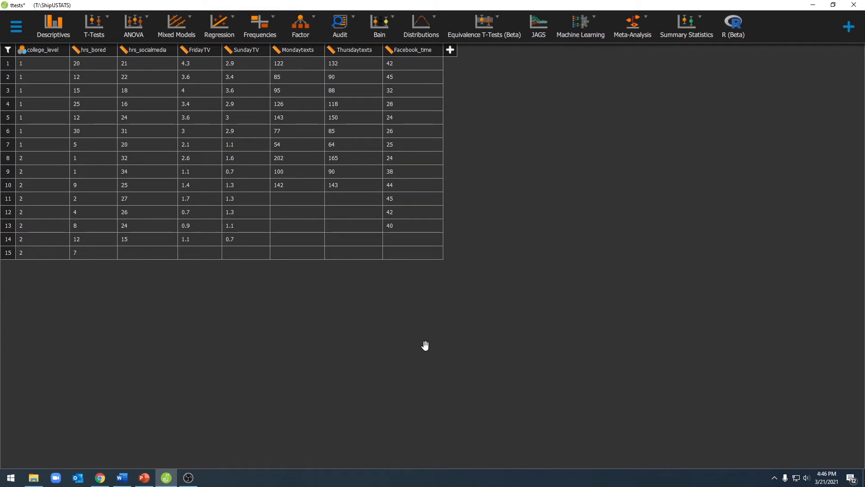
{"action": "mouse_move", "coordinate": [424, 345]}
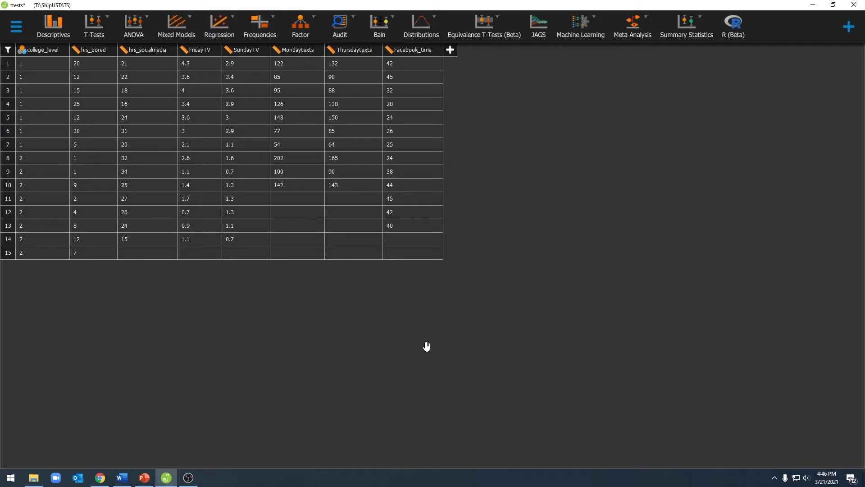
{"action": "mouse_move", "coordinate": [96, 46]}
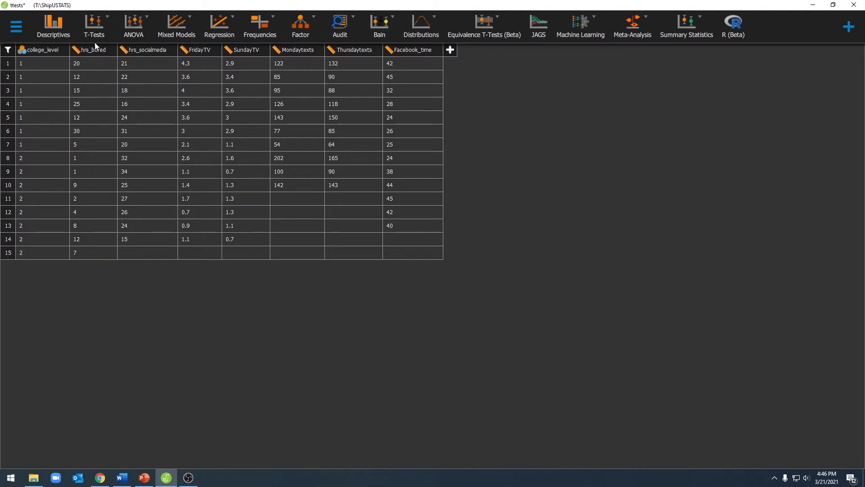
Bring up the T-Tests analysis list from the ribbon
{"action": "left_click", "coordinate": [93, 26]}
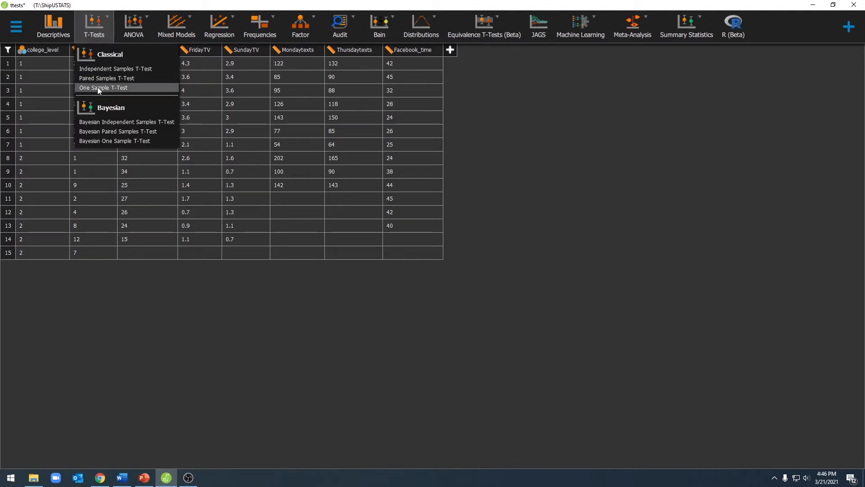
Run a one-sample test on Facebook_time with Z Test enabled and Student disabled
{"action": "left_click", "coordinate": [103, 88]}
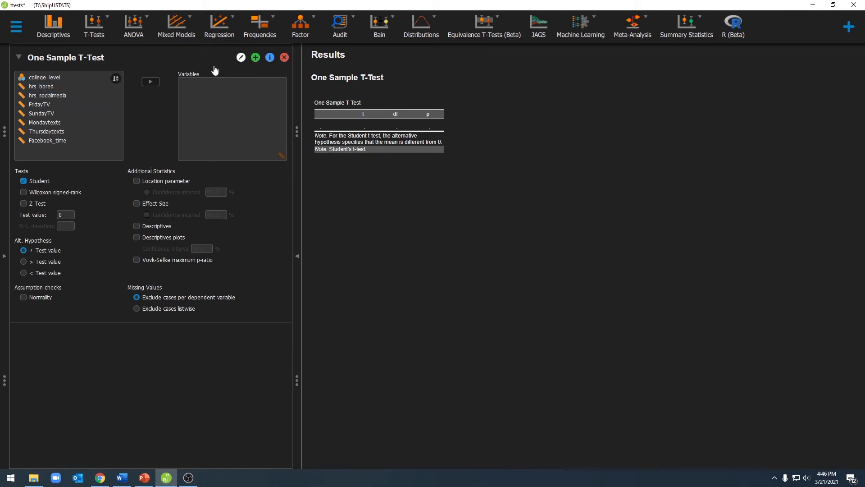
{"action": "left_click", "coordinate": [47, 140]}
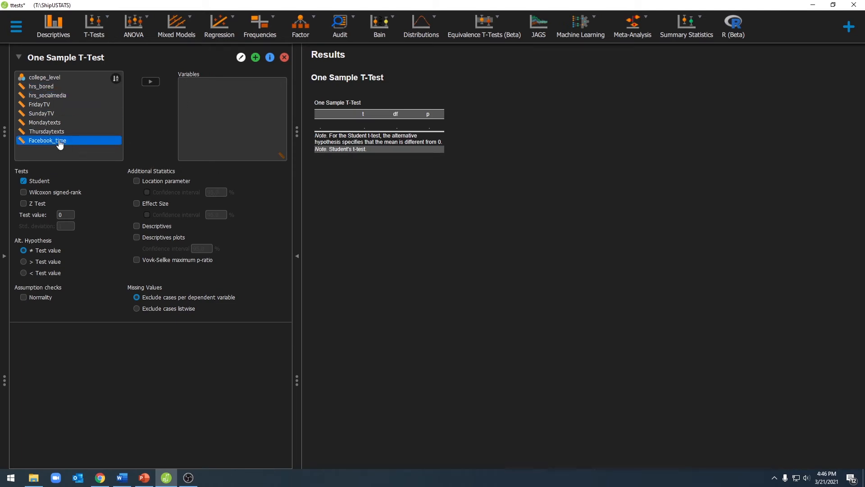
{"action": "left_click", "coordinate": [46, 131]}
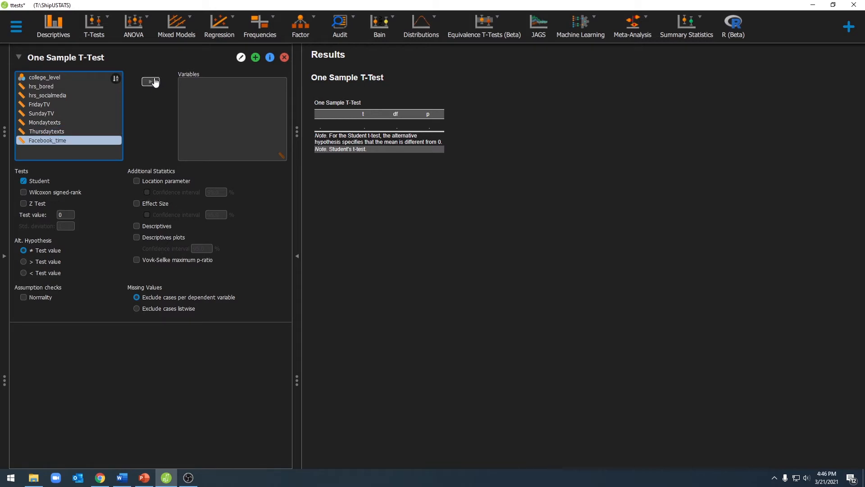
{"action": "left_click", "coordinate": [150, 82]}
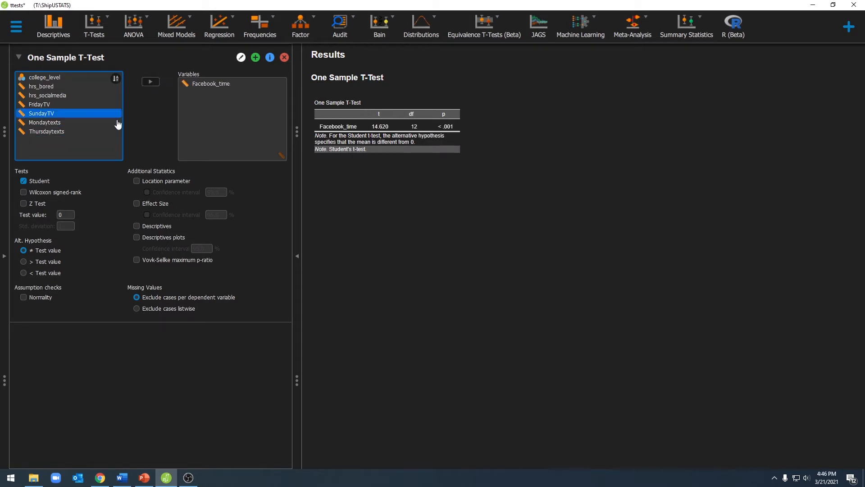
{"action": "left_click", "coordinate": [23, 202]}
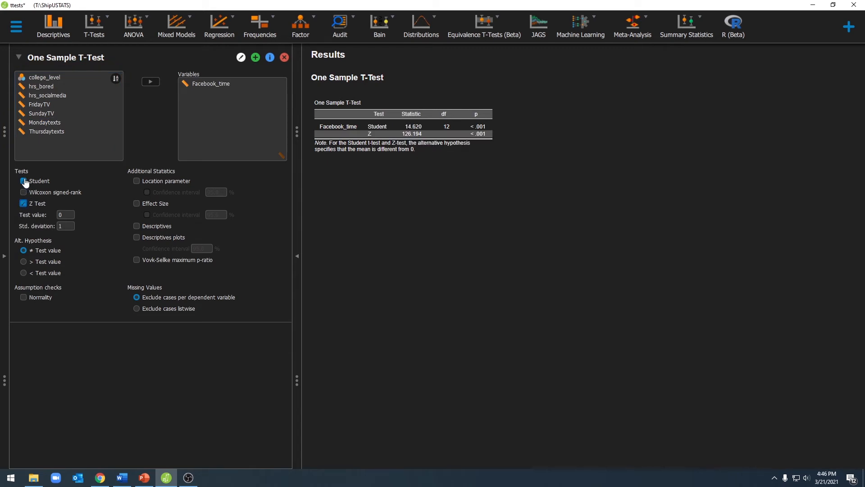
{"action": "left_click", "coordinate": [23, 181]}
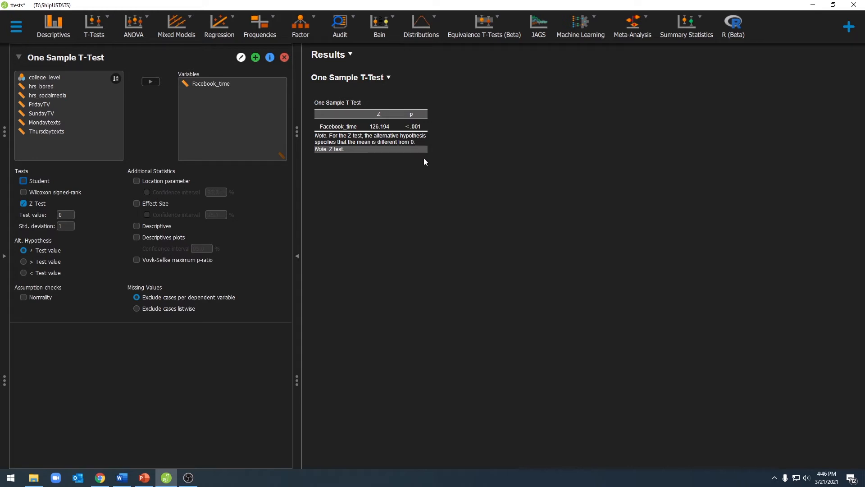
{"action": "left_click", "coordinate": [211, 83]}
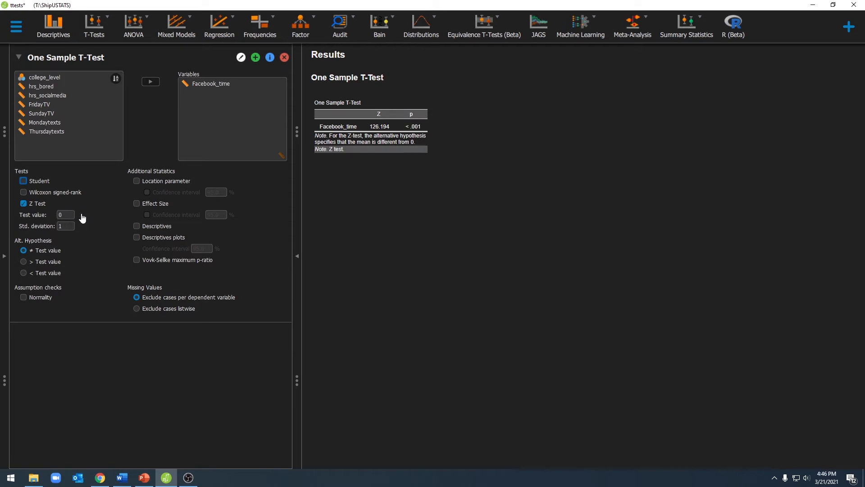
Set the Z test value to 32 and the population standard deviation to 6
{"action": "left_click", "coordinate": [65, 214]}
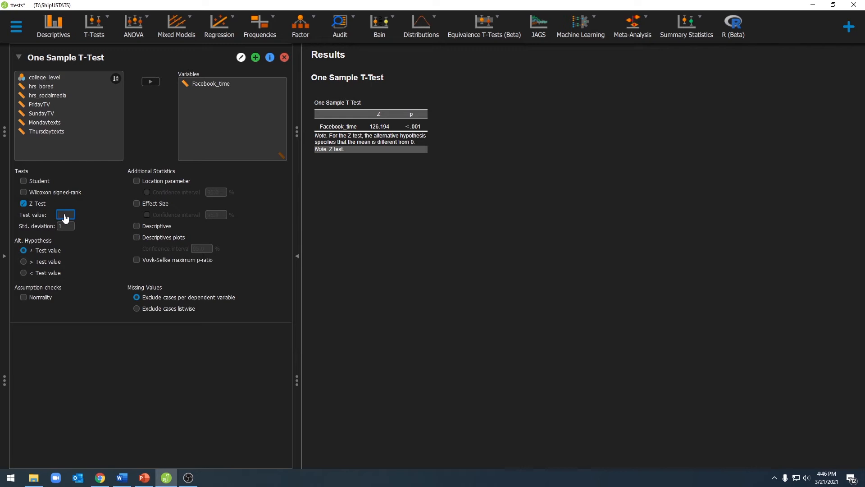
{"action": "type", "text": "32"}
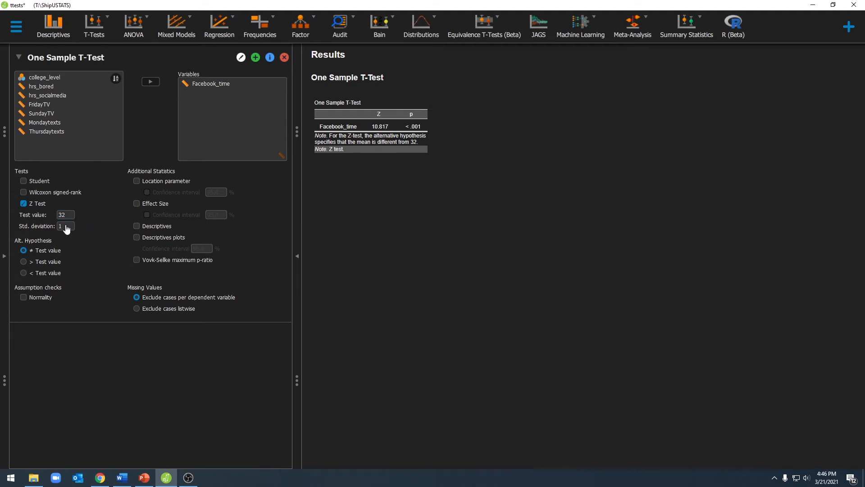
{"action": "left_click", "coordinate": [65, 225]}
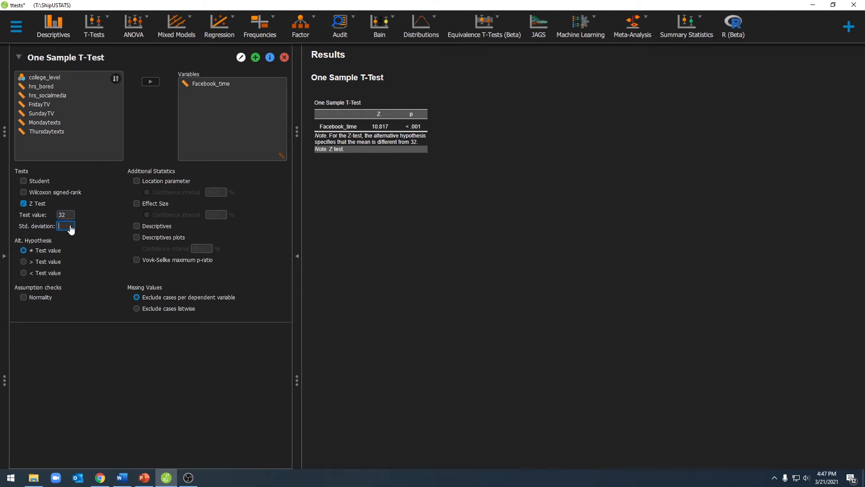
{"action": "type", "text": "6"}
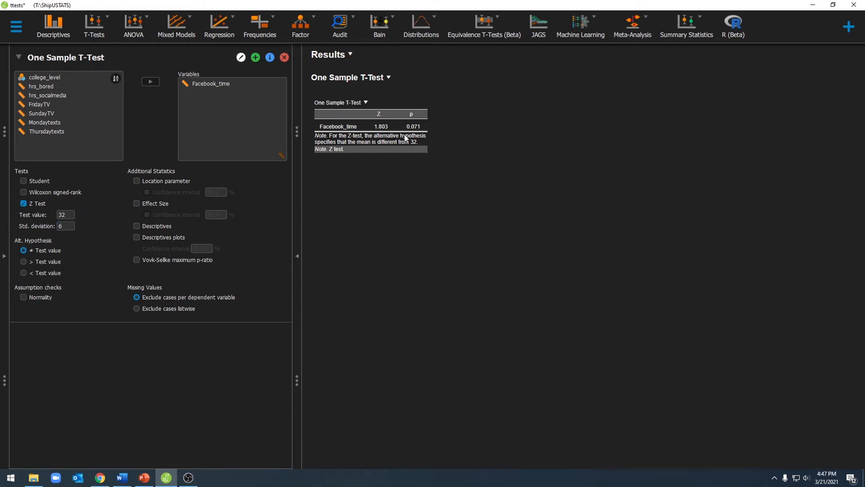
{"action": "mouse_move", "coordinate": [405, 99]}
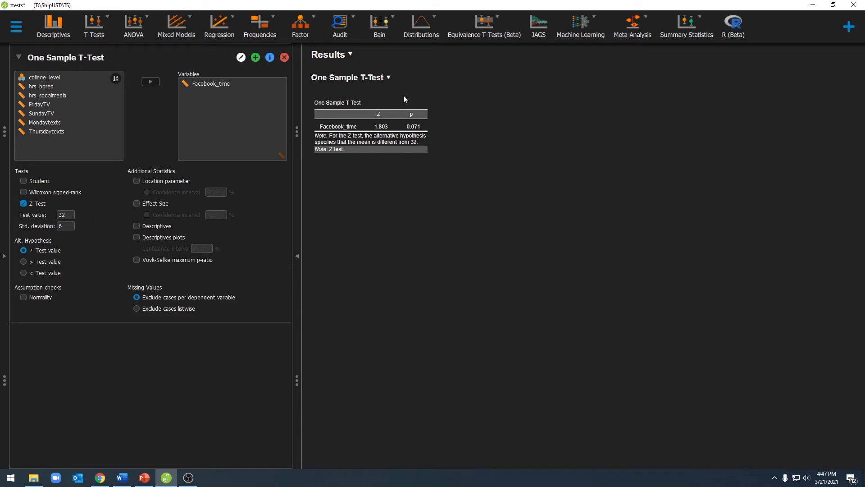
{"action": "mouse_move", "coordinate": [432, 83]}
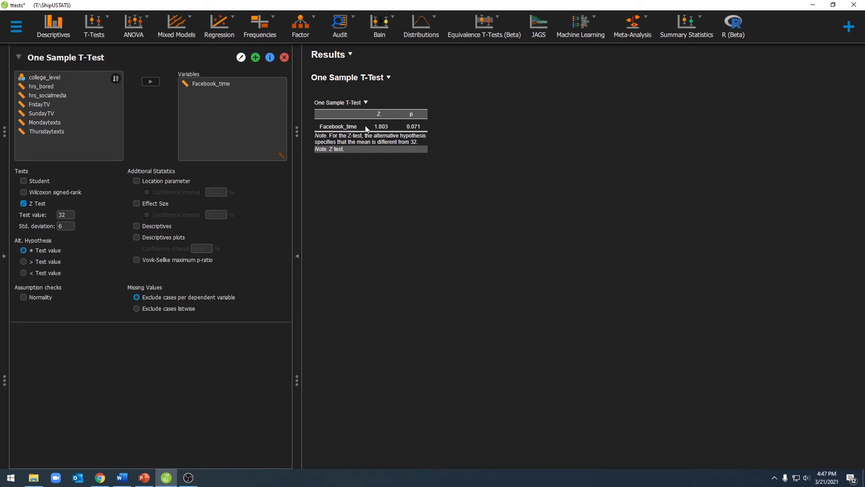
{"action": "mouse_move", "coordinate": [449, 116]}
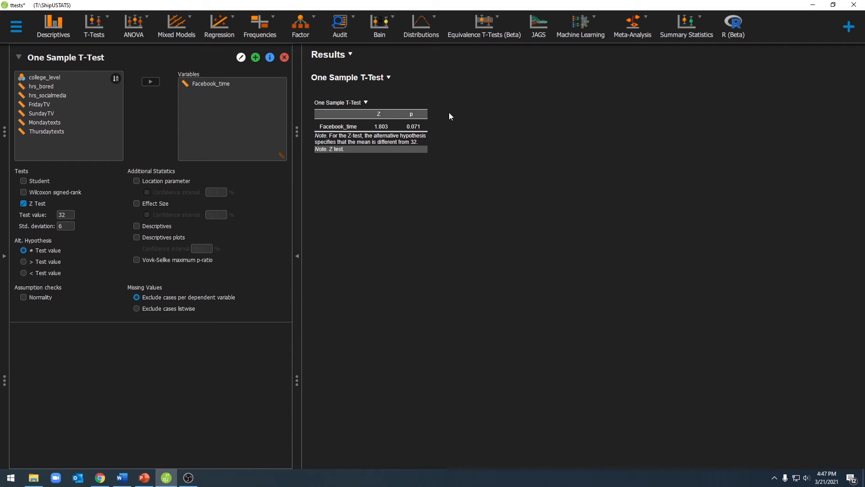
{"action": "mouse_move", "coordinate": [432, 125]}
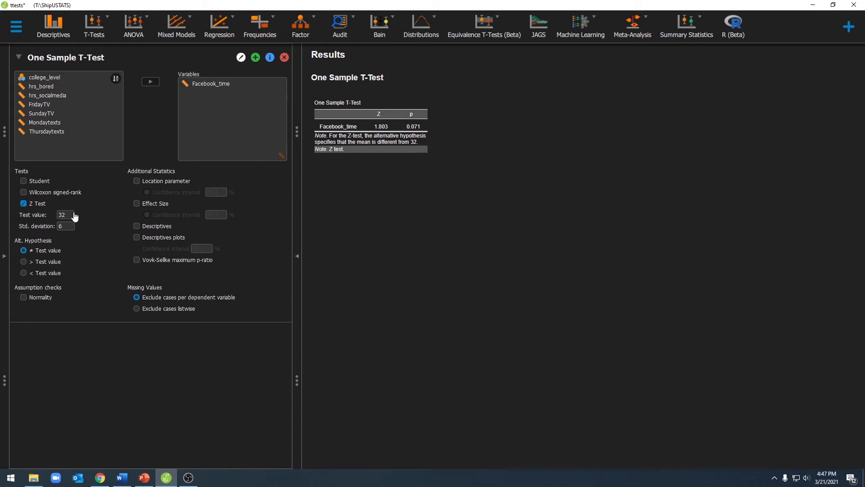
Change the test value to 58 and add the Descriptives table
{"action": "left_click", "coordinate": [65, 214]}
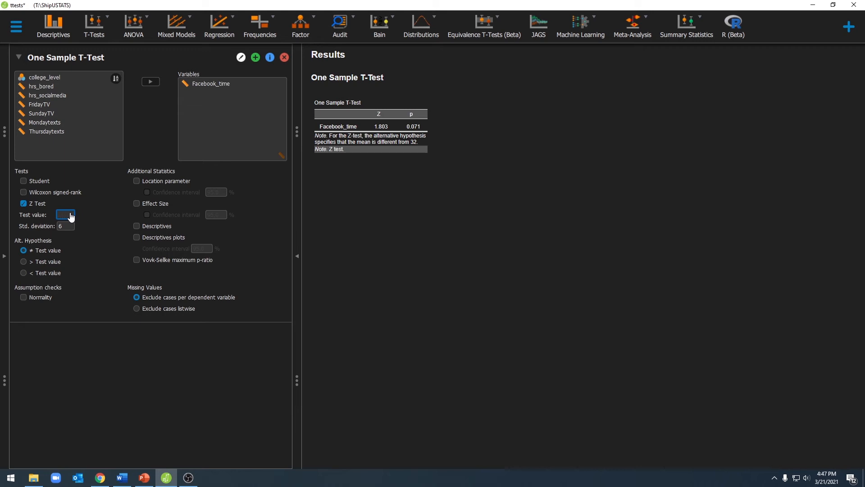
{"action": "type", "text": "58"}
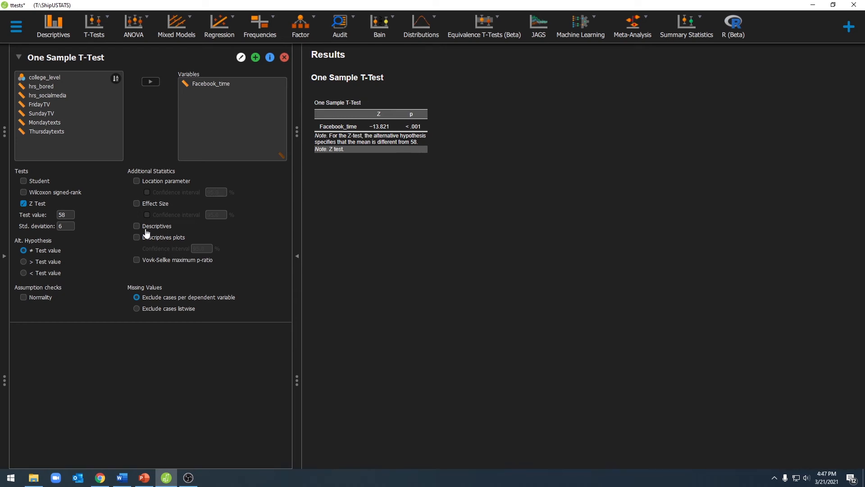
{"action": "mouse_move", "coordinate": [161, 226]}
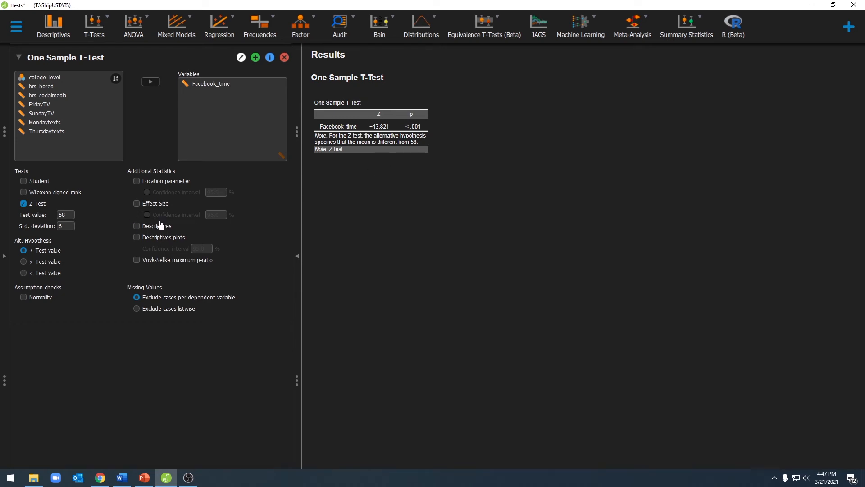
{"action": "left_click", "coordinate": [137, 226]}
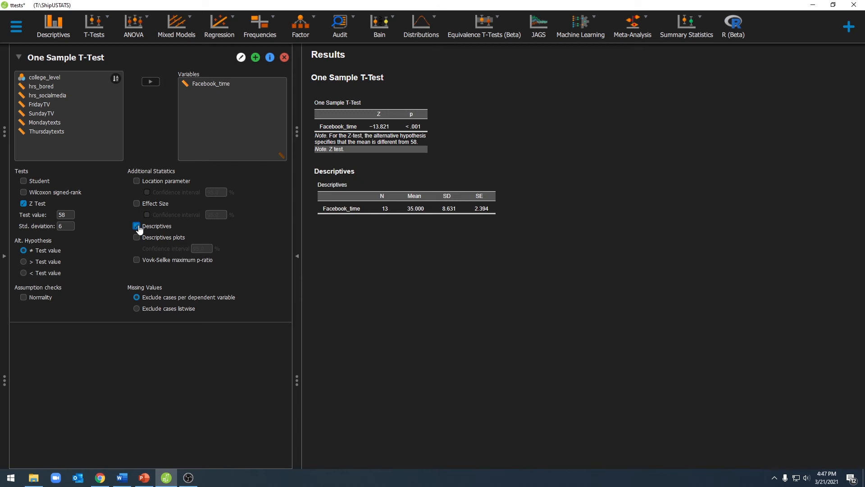